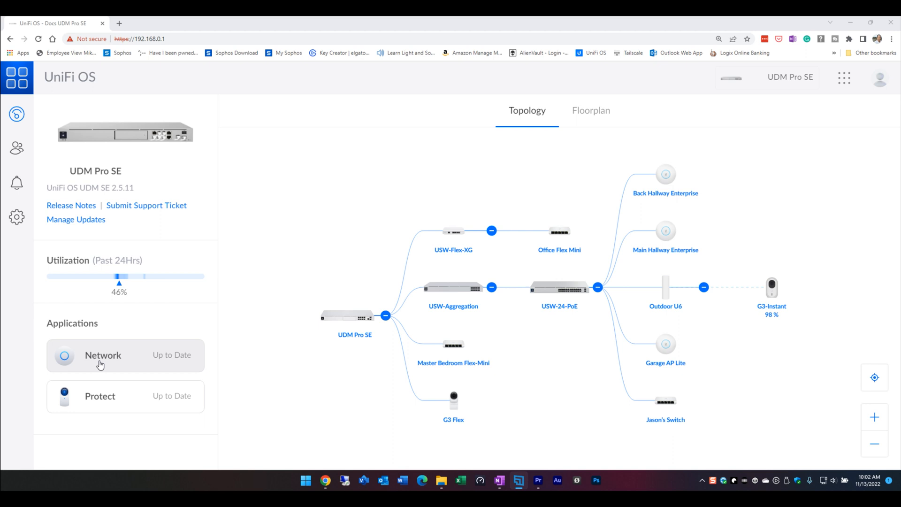
View the Network application's topology map of devices, then show the connected client devices list
{"action": "left_click", "coordinate": [102, 354]}
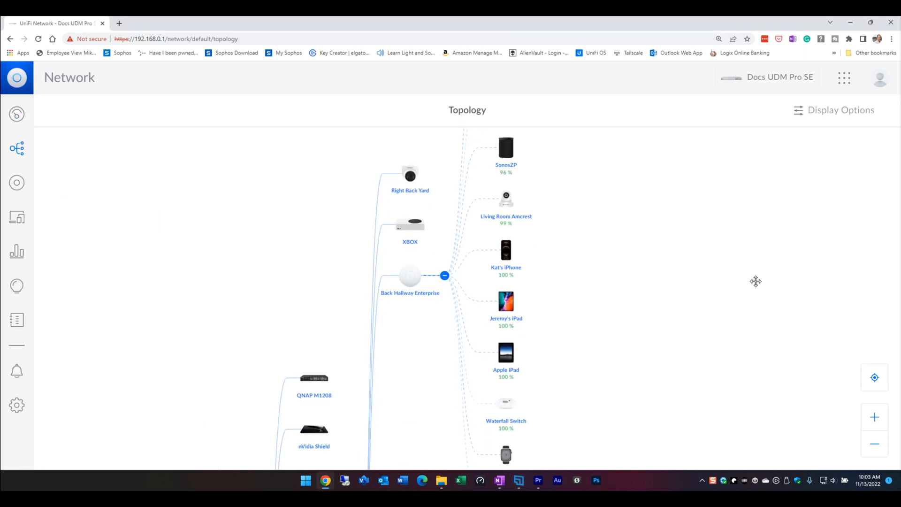
{"action": "scroll", "scroll_direction": "down", "scroll_amount": 3}
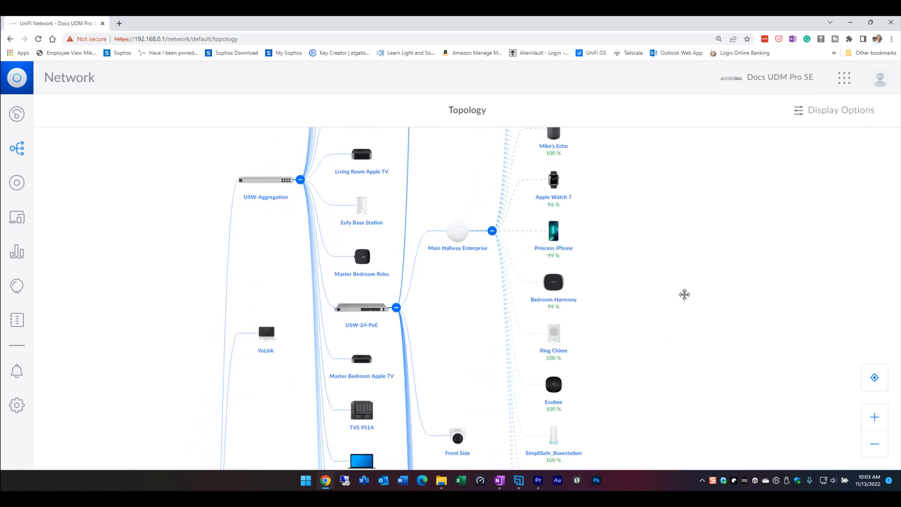
{"action": "scroll", "scroll_direction": "down", "scroll_amount": 3}
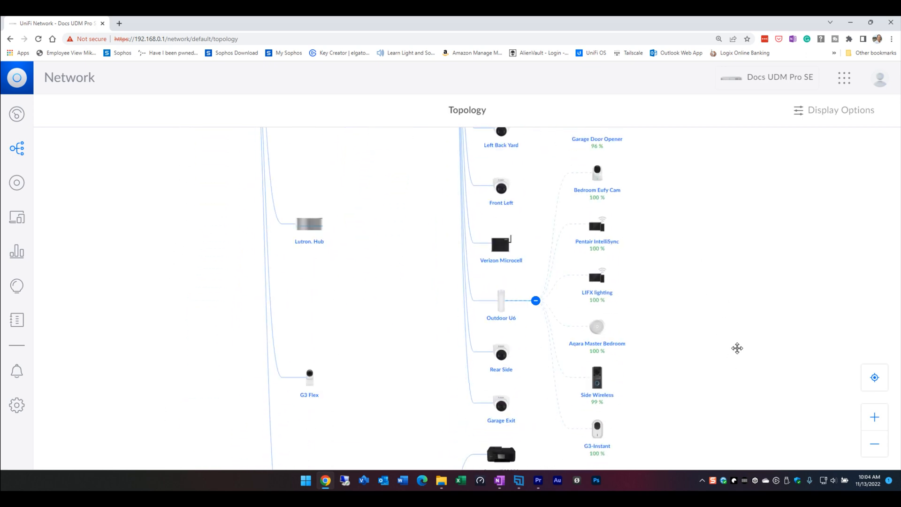
{"action": "left_click", "coordinate": [14, 190]}
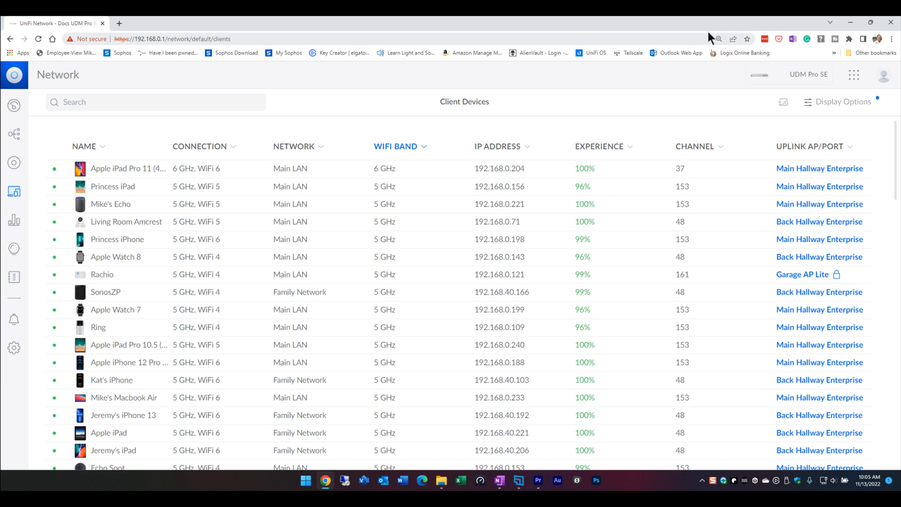
{"action": "mouse_move", "coordinate": [432, 185]}
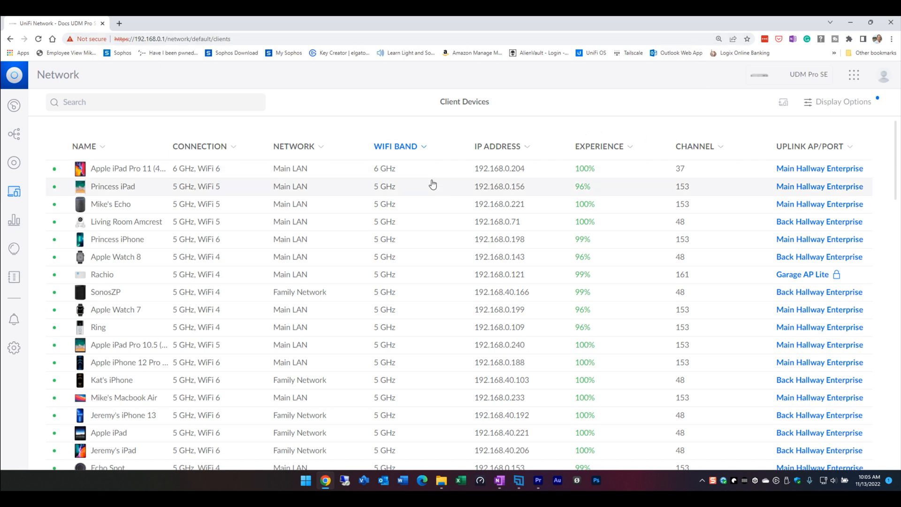
{"action": "mouse_move", "coordinate": [530, 286]}
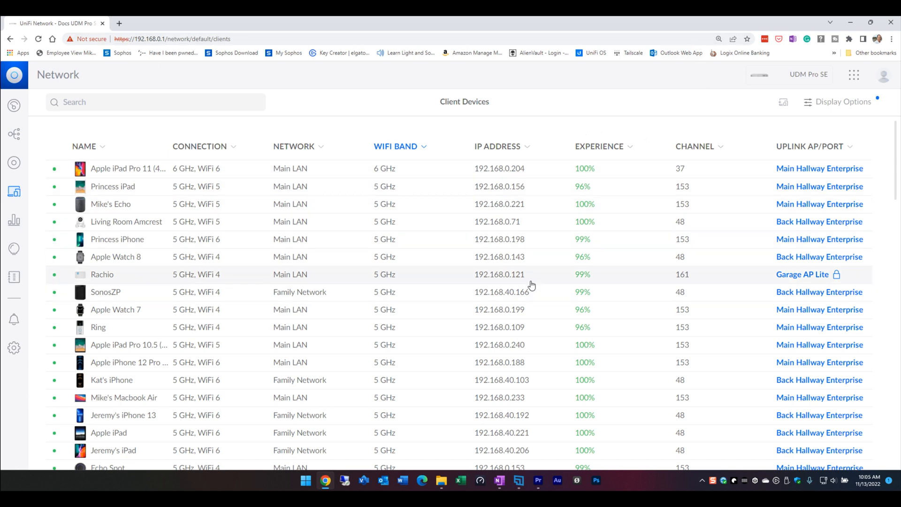
{"action": "scroll", "scroll_direction": "down", "scroll_amount": 3}
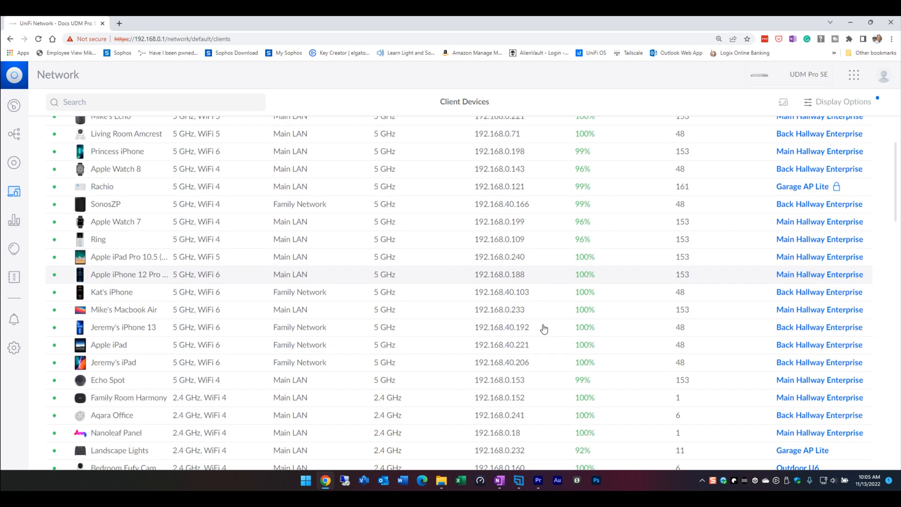
{"action": "scroll", "scroll_direction": "down", "scroll_amount": 3}
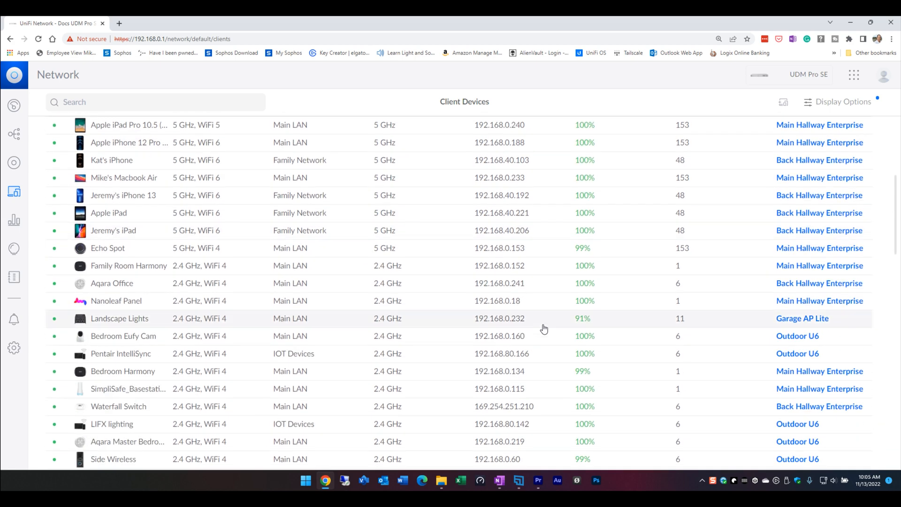
{"action": "scroll", "scroll_direction": "down", "scroll_amount": 3}
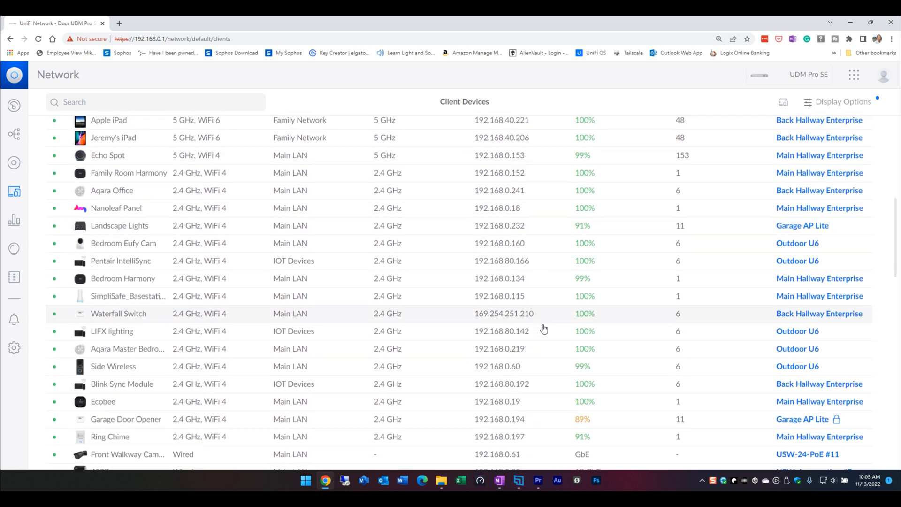
{"action": "scroll", "scroll_direction": "down", "scroll_amount": 3}
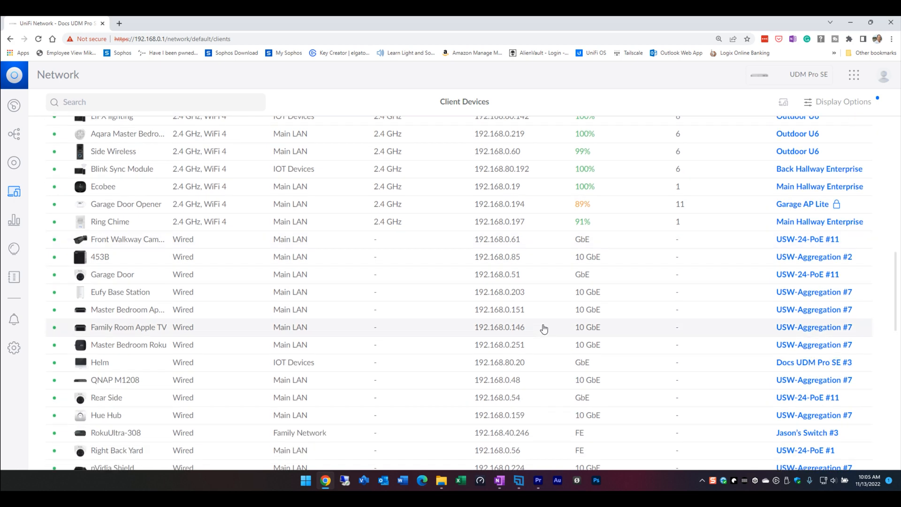
{"action": "scroll", "scroll_direction": "down", "scroll_amount": 3}
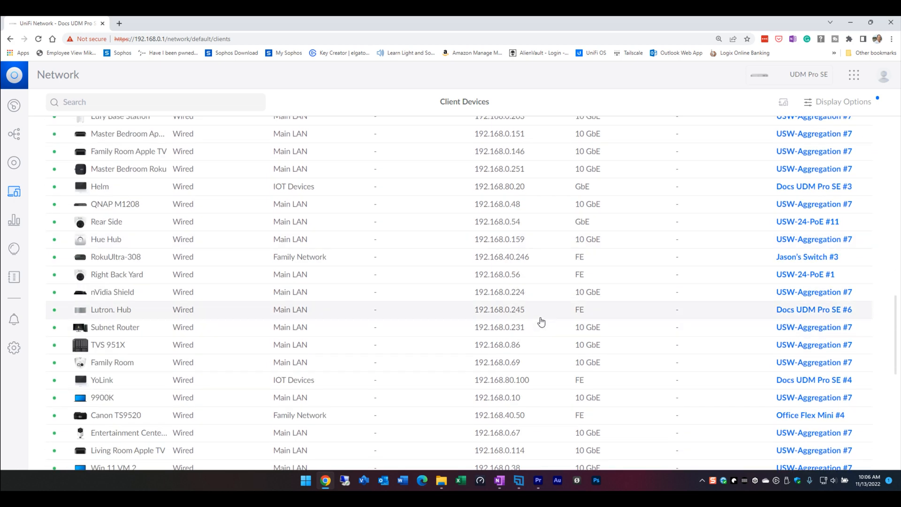
{"action": "scroll", "scroll_direction": "down", "scroll_amount": 3}
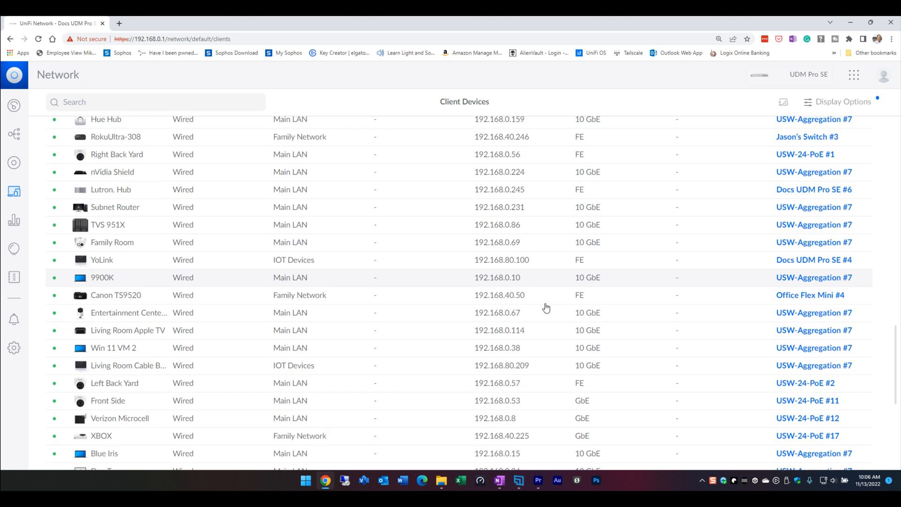
{"action": "scroll", "scroll_direction": "down", "scroll_amount": 3}
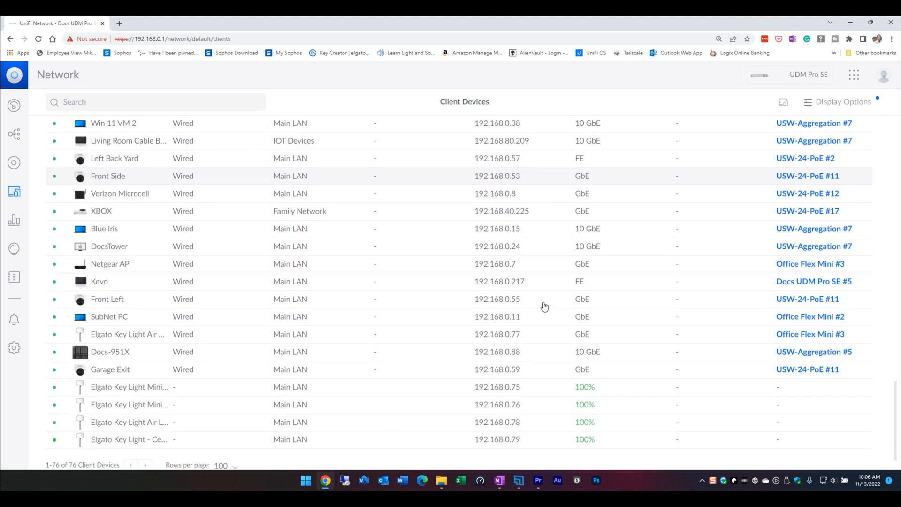
{"action": "scroll", "scroll_direction": "down", "scroll_amount": 3}
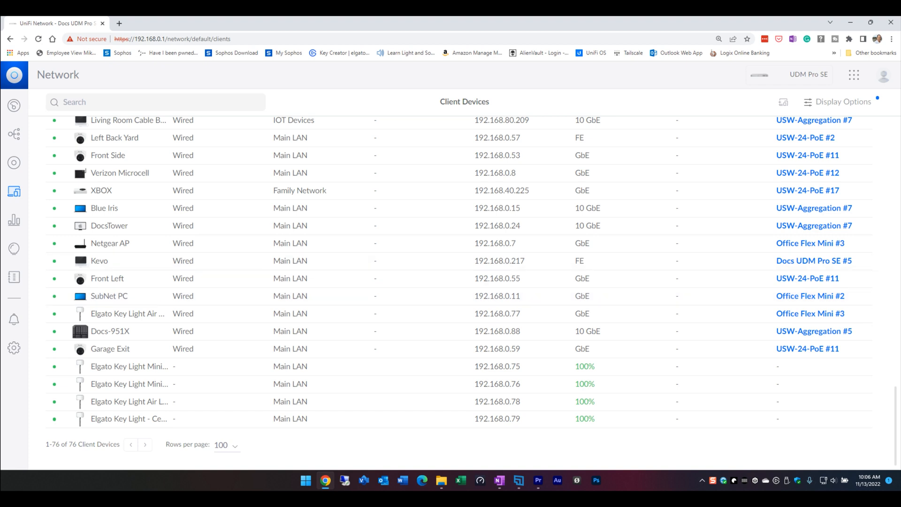
{"action": "mouse_move", "coordinate": [14, 221]}
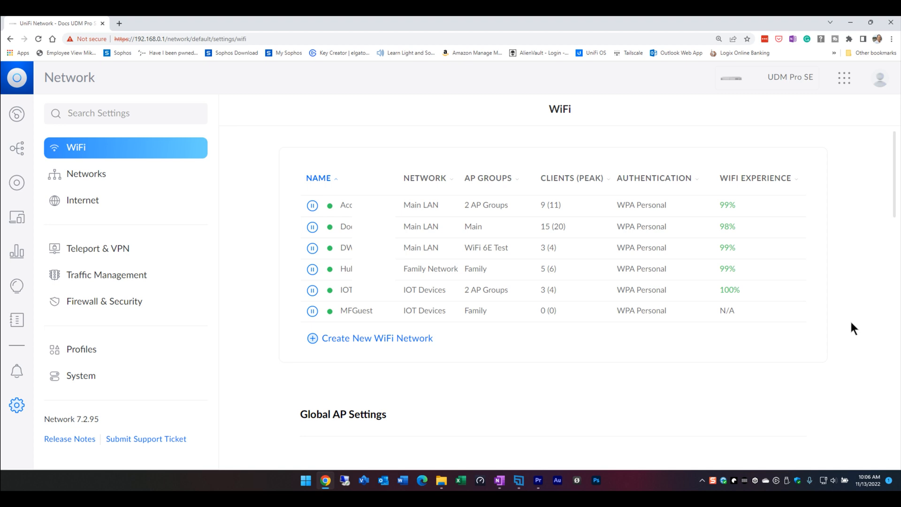
{"action": "mouse_move", "coordinate": [747, 310]}
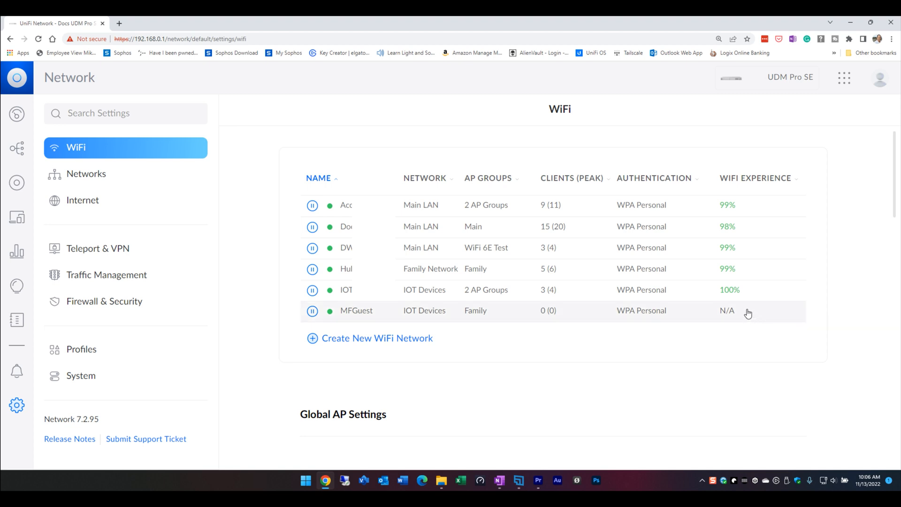
{"action": "mouse_move", "coordinate": [742, 303]}
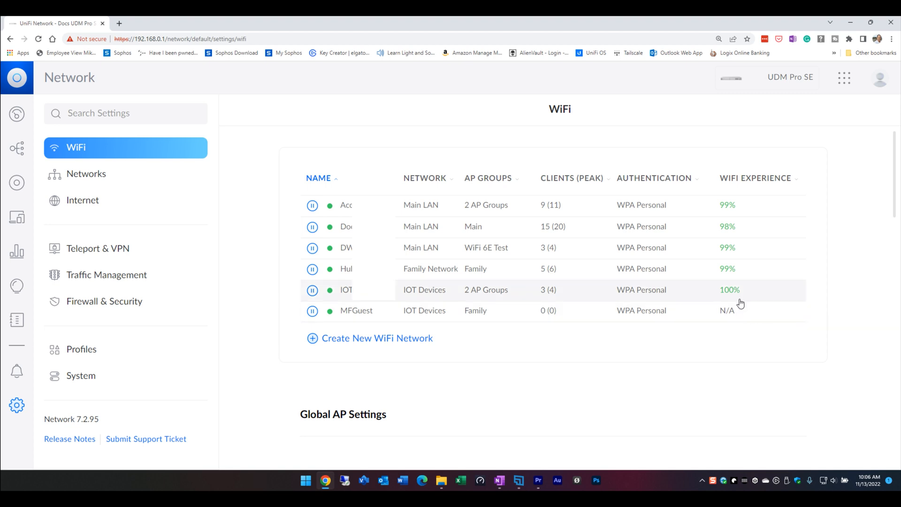
{"action": "mouse_move", "coordinate": [46, 165]}
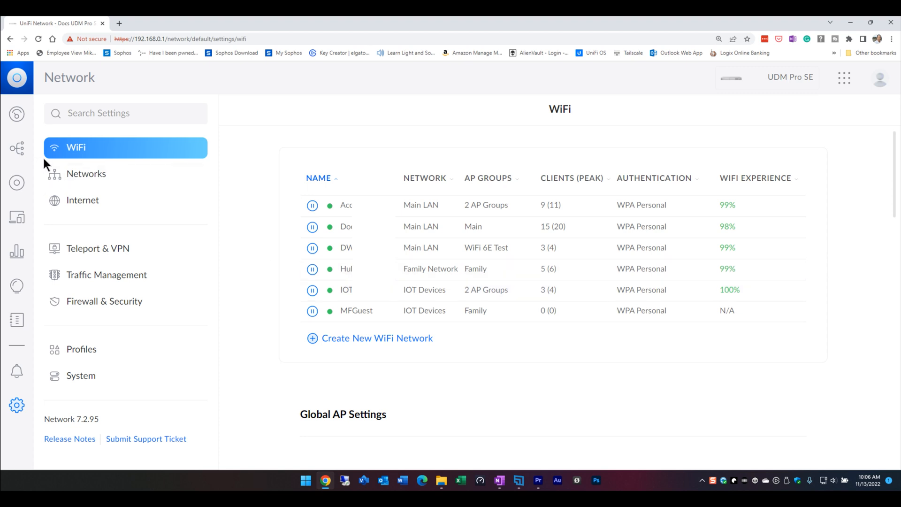
{"action": "mouse_move", "coordinate": [86, 174]}
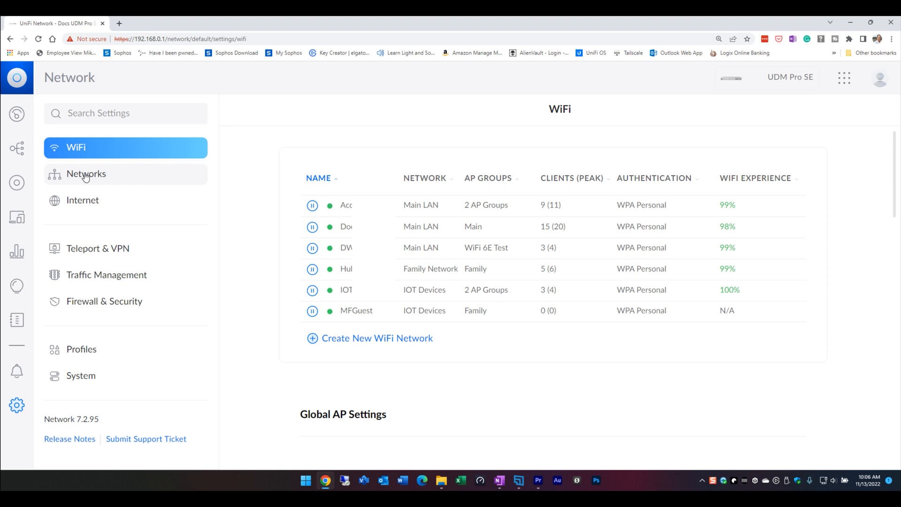
Show the Networks settings listing Family Network, IOT Devices and Main LAN subnets
{"action": "left_click", "coordinate": [86, 174]}
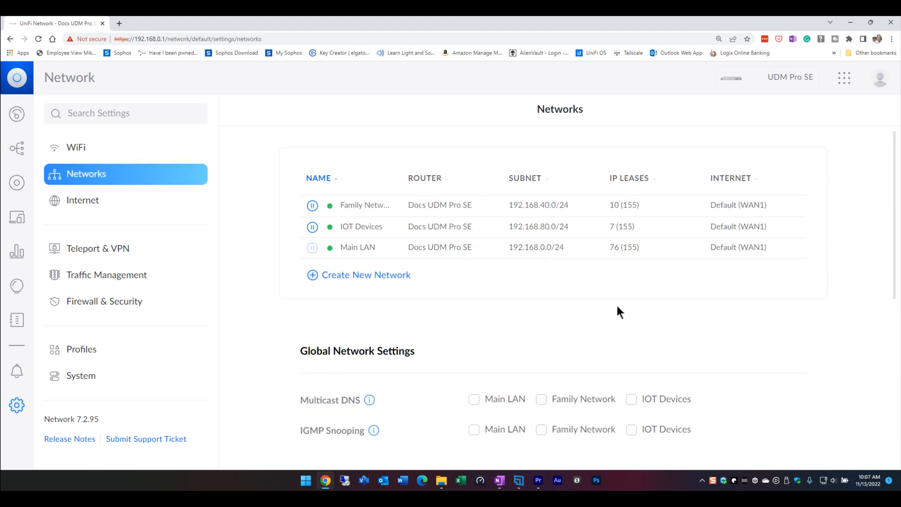
{"action": "mouse_move", "coordinate": [288, 278]}
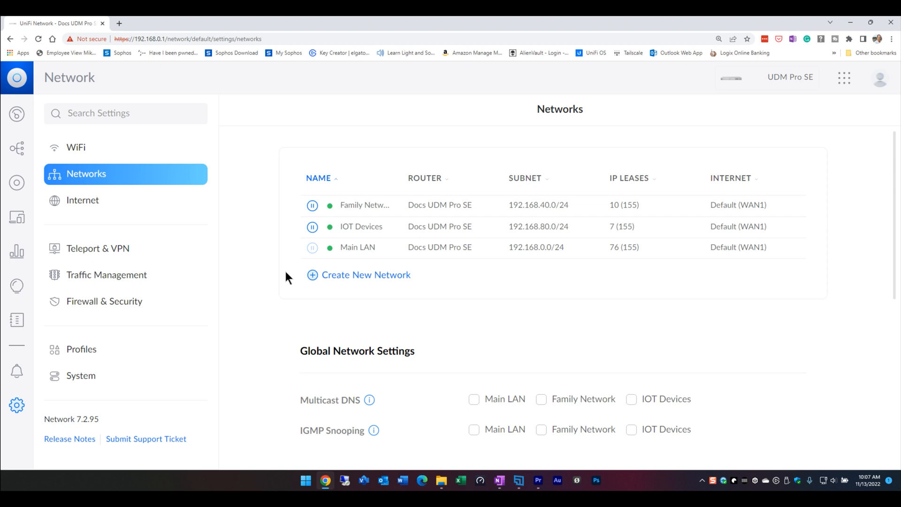
{"action": "mouse_move", "coordinate": [104, 301]}
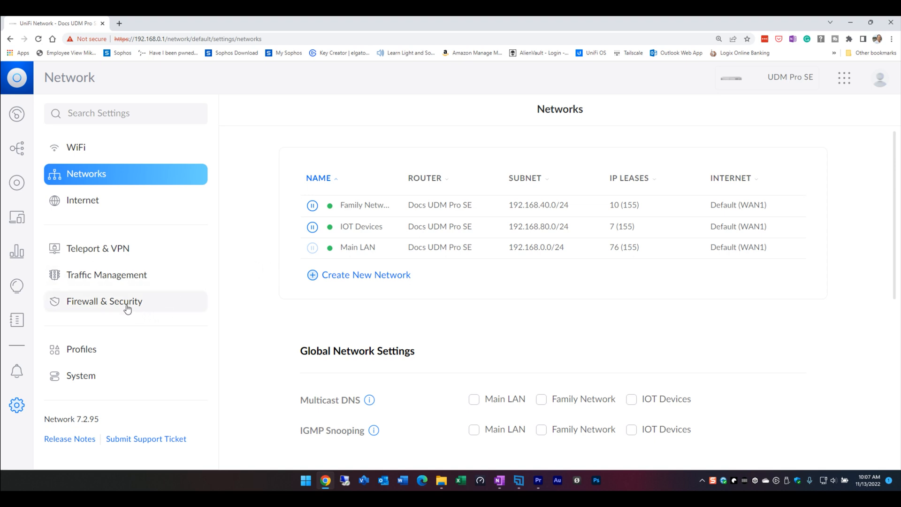
{"action": "mouse_move", "coordinate": [127, 309]}
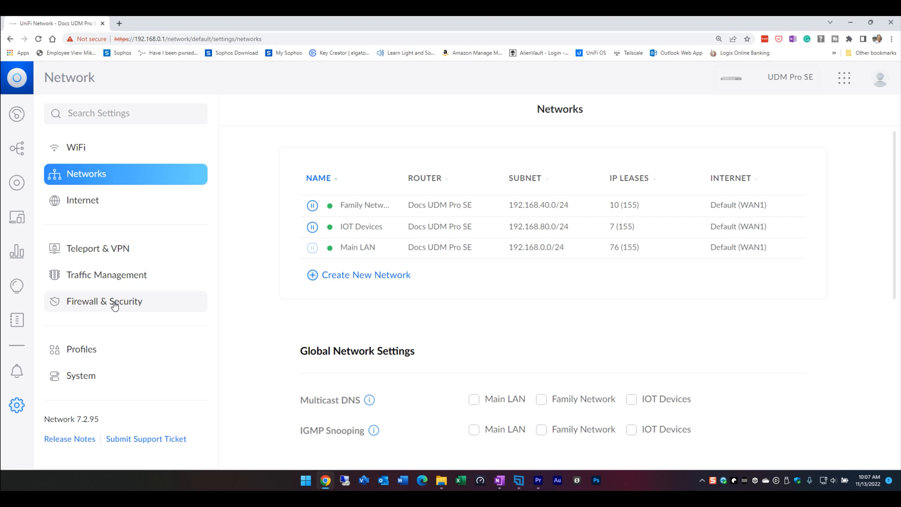